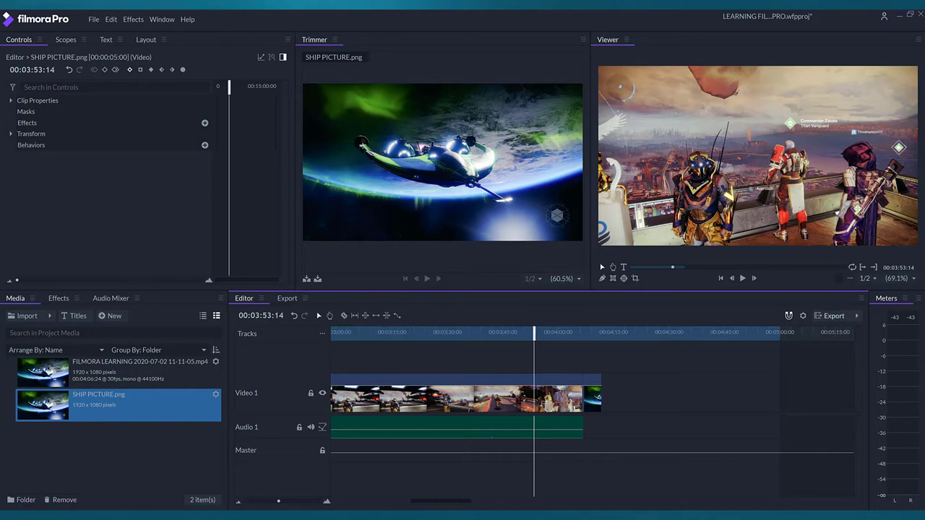
{"action": "mouse_move", "coordinate": [625, 321]}
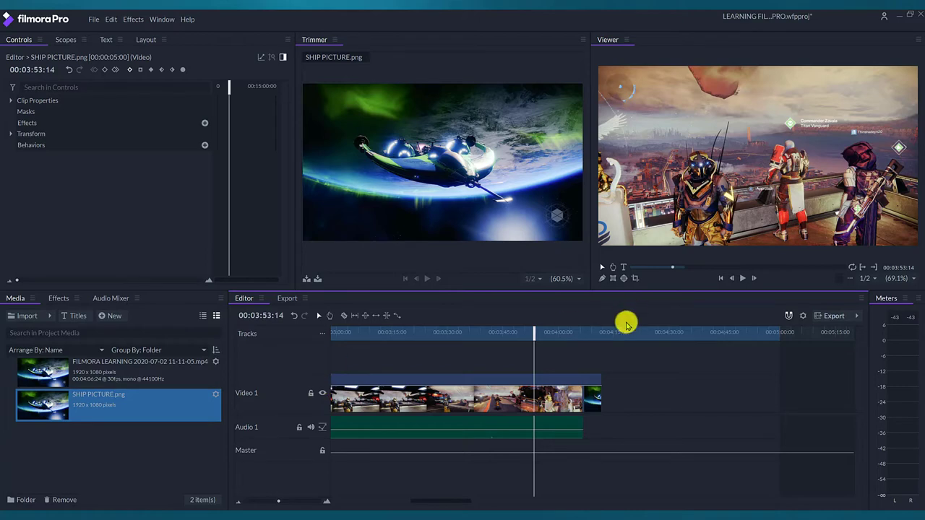
{"action": "mouse_move", "coordinate": [627, 359]}
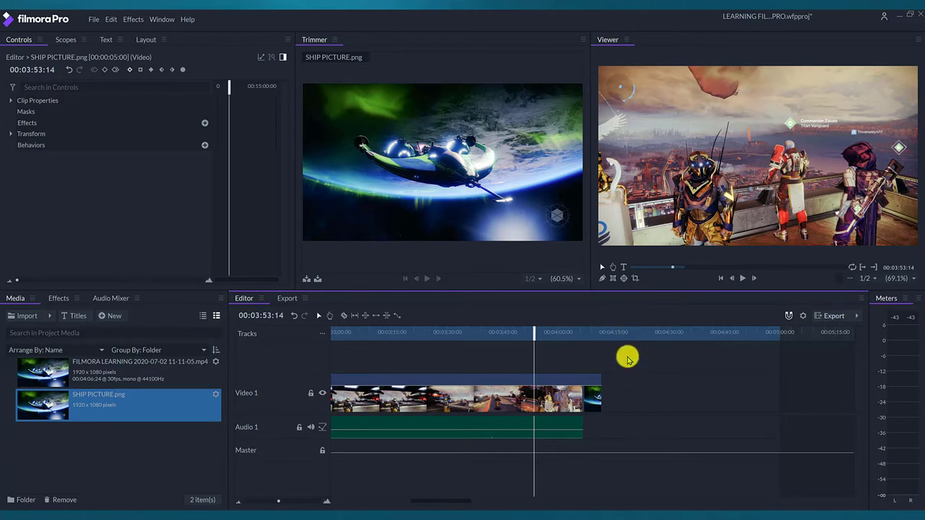
{"action": "mouse_move", "coordinate": [616, 370]}
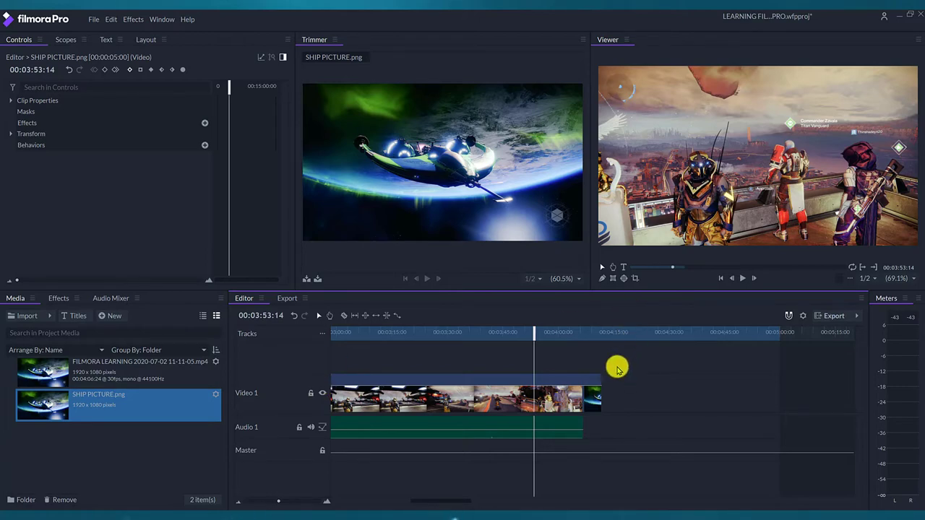
{"action": "mouse_move", "coordinate": [649, 380]}
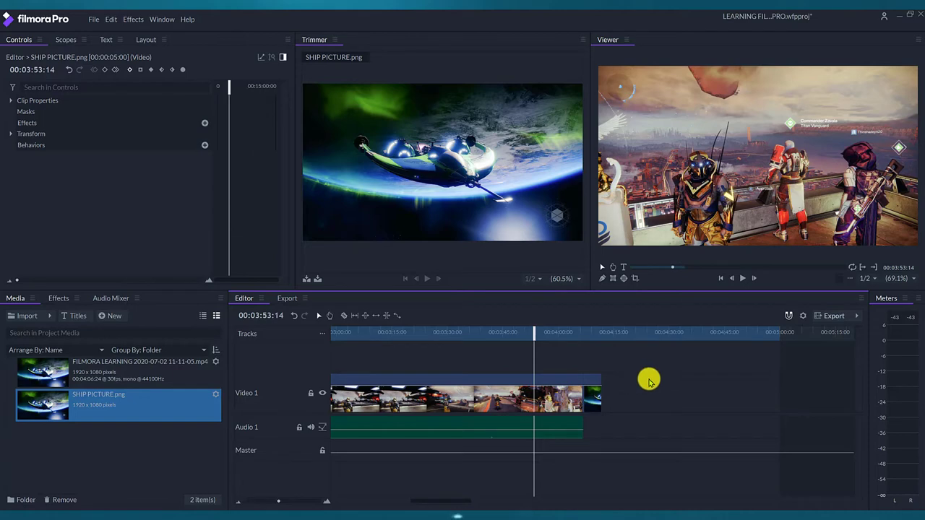
{"action": "mouse_move", "coordinate": [98, 399]}
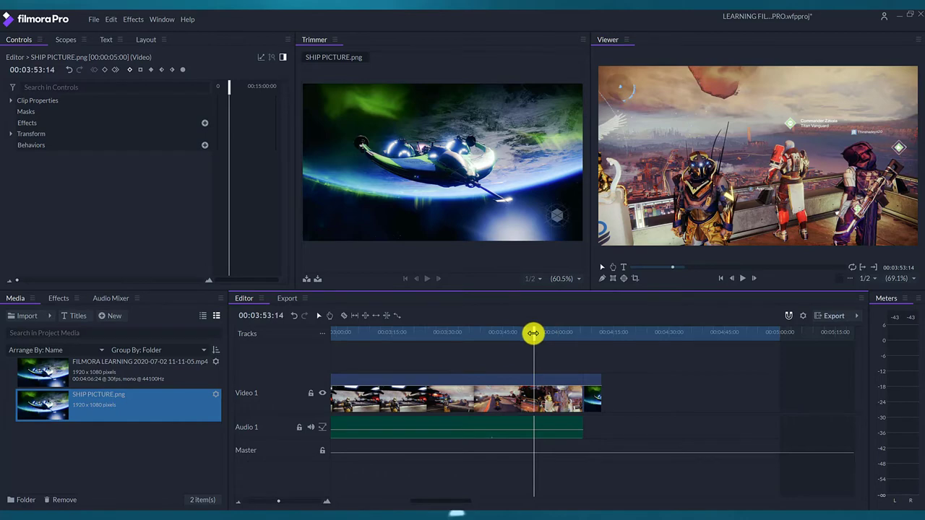
- Scrub the playhead back through the gameplay clip to settle on the frame at 00:03:47:26
{"action": "left_click_drag", "start_coordinate": [533, 332], "coordinate": [521, 332]}
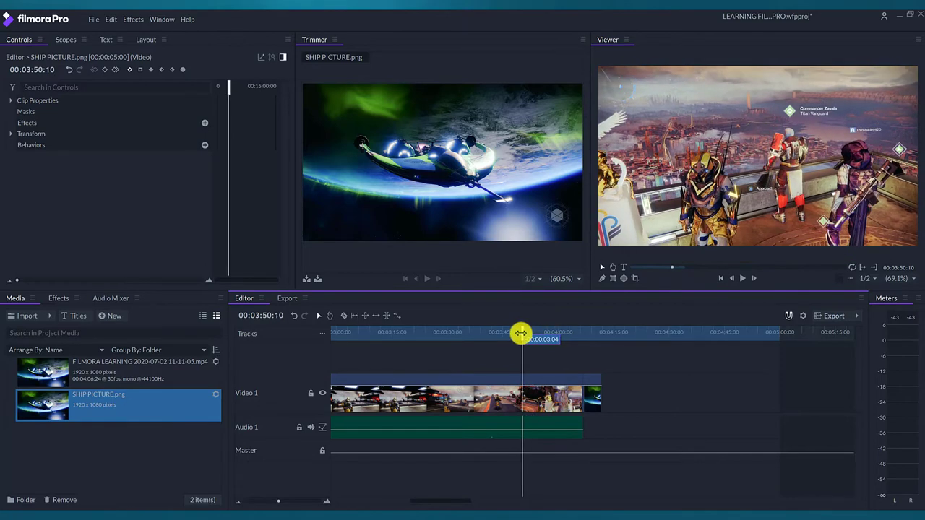
{"action": "left_click_drag", "start_coordinate": [520, 332], "coordinate": [512, 332]}
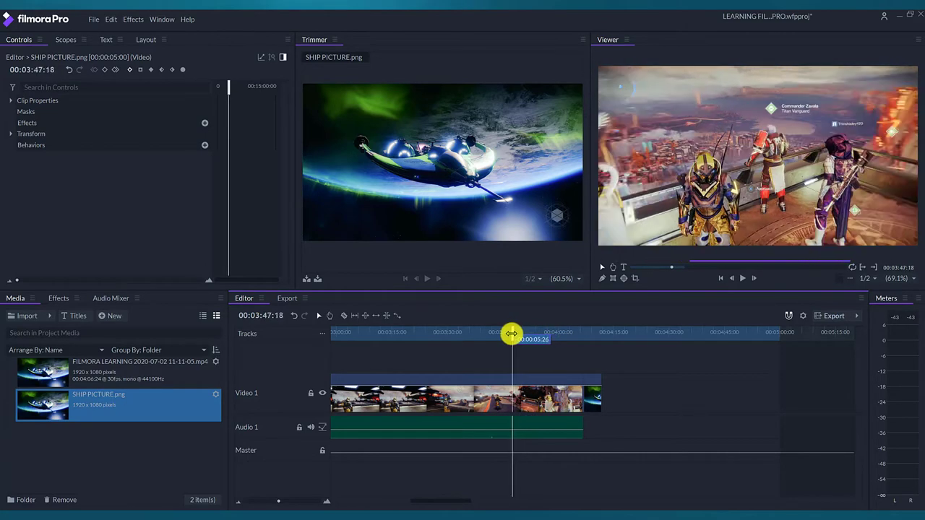
{"action": "left_click_drag", "start_coordinate": [512, 334], "coordinate": [506, 334]}
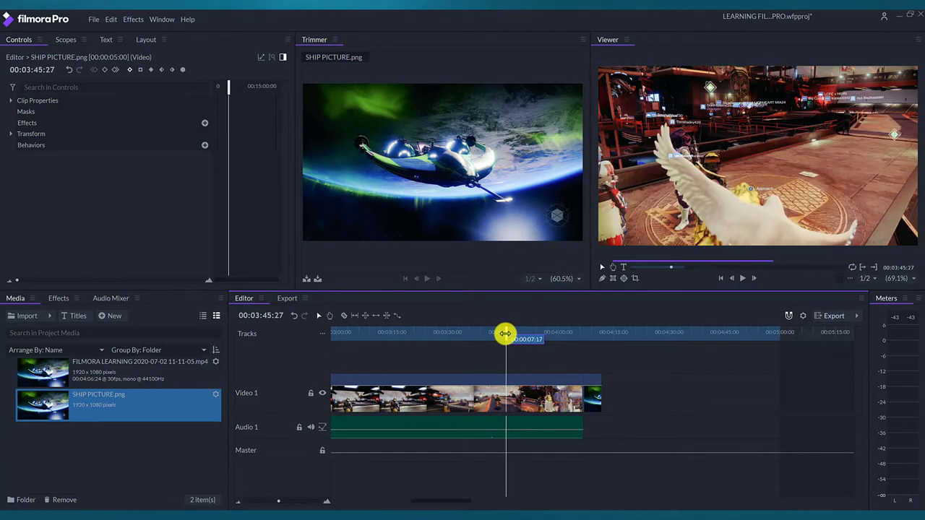
{"action": "left_click_drag", "start_coordinate": [504, 333], "coordinate": [497, 334]}
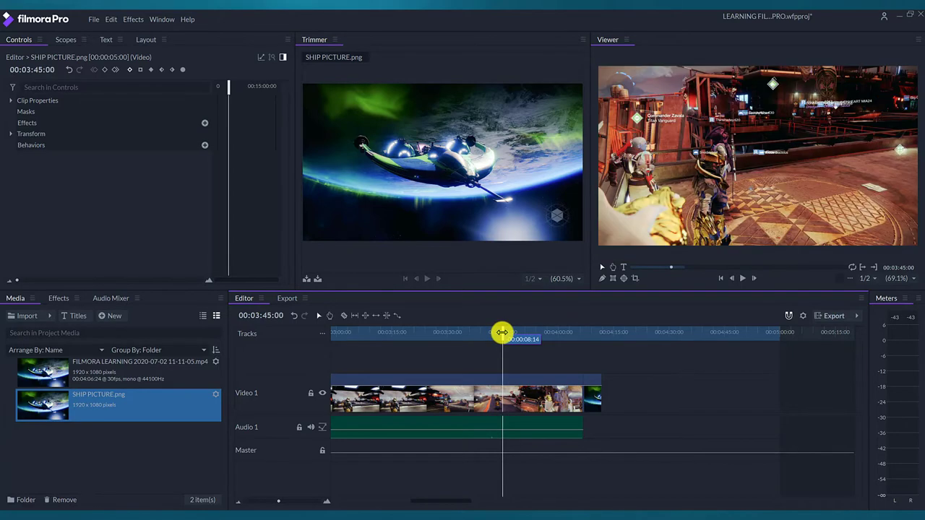
{"action": "left_click_drag", "start_coordinate": [501, 333], "coordinate": [509, 331]}
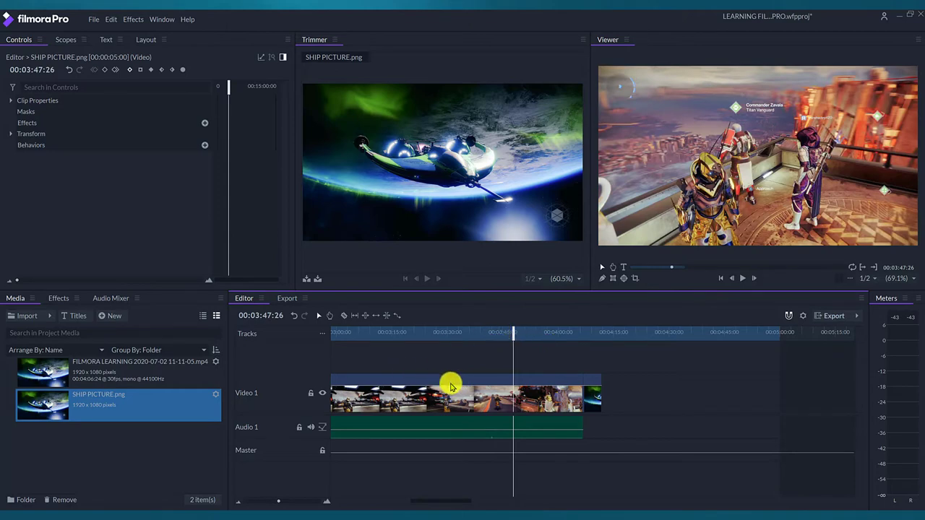
{"action": "mouse_move", "coordinate": [838, 320]}
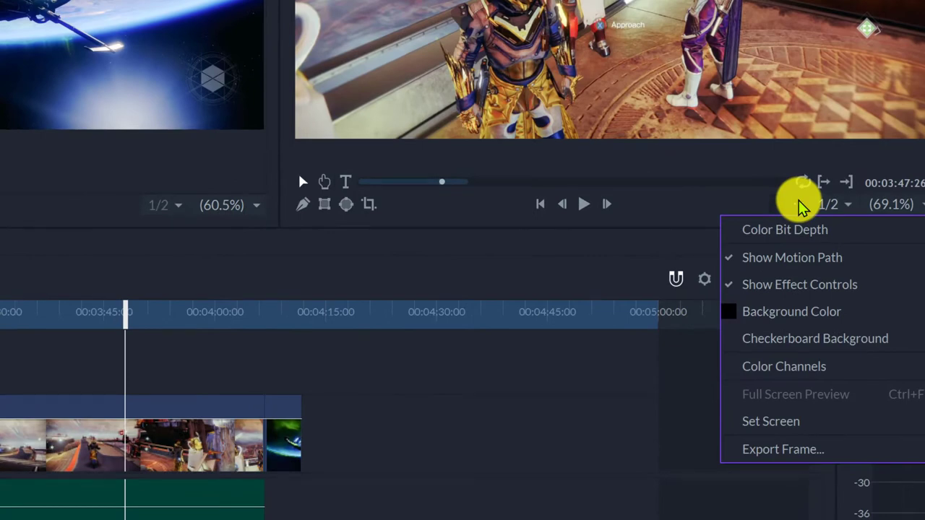
{"action": "mouse_move", "coordinate": [801, 240]}
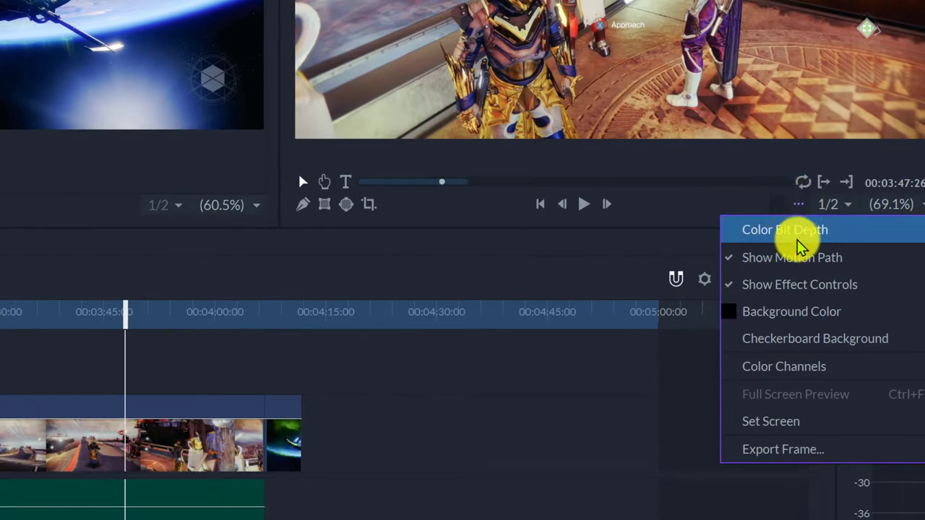
{"action": "mouse_move", "coordinate": [781, 422]}
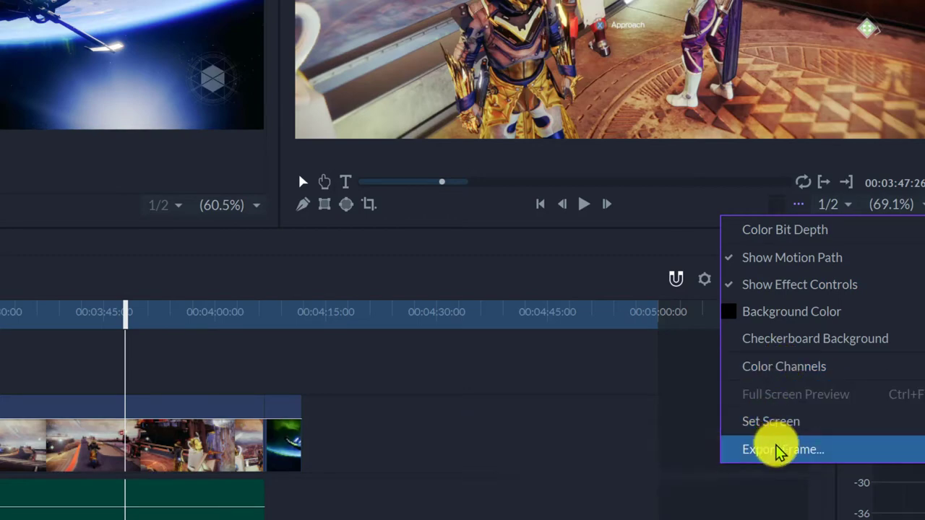
- Choose Export Frame for the viewer's current frame, opening the PNG save dialog
{"action": "left_click", "coordinate": [784, 450]}
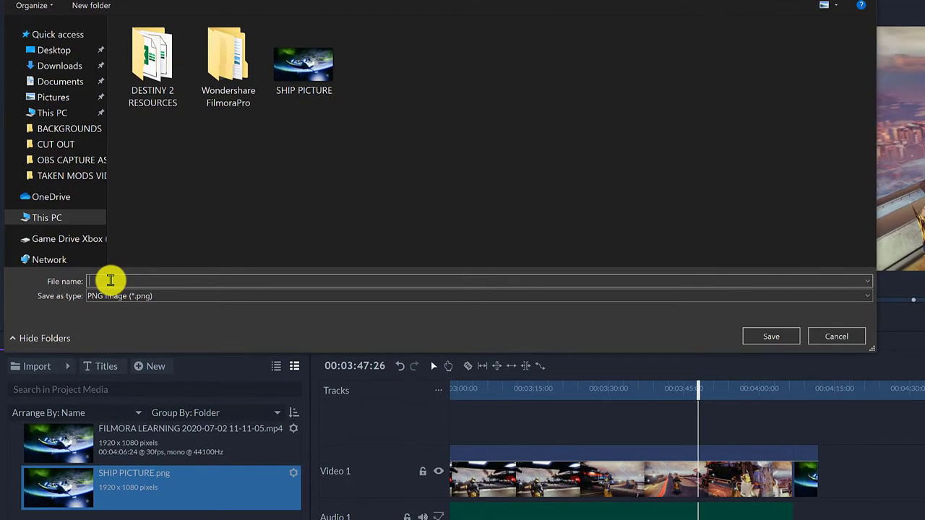
- Name the exported frame (starting with W) and save it as a PNG beside SHIP PICTURE
{"action": "type", "text": "W"}
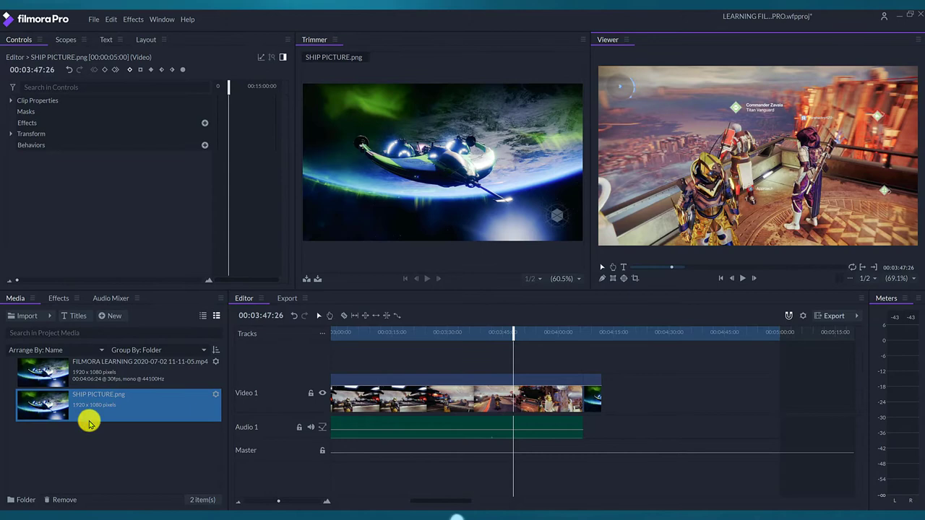
{"action": "mouse_move", "coordinate": [90, 445]}
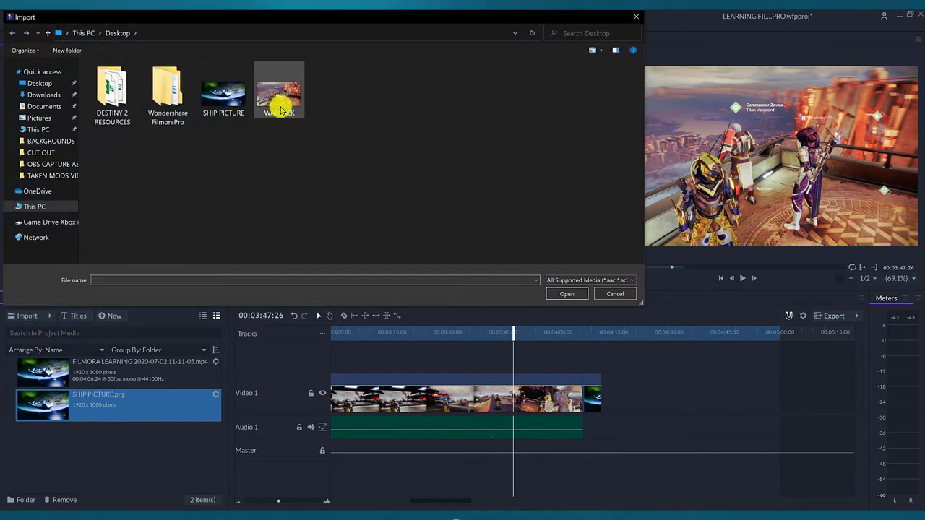
- Import WARLOCK.png from the Desktop into the Media panel as the third item
{"action": "left_click", "coordinate": [279, 89]}
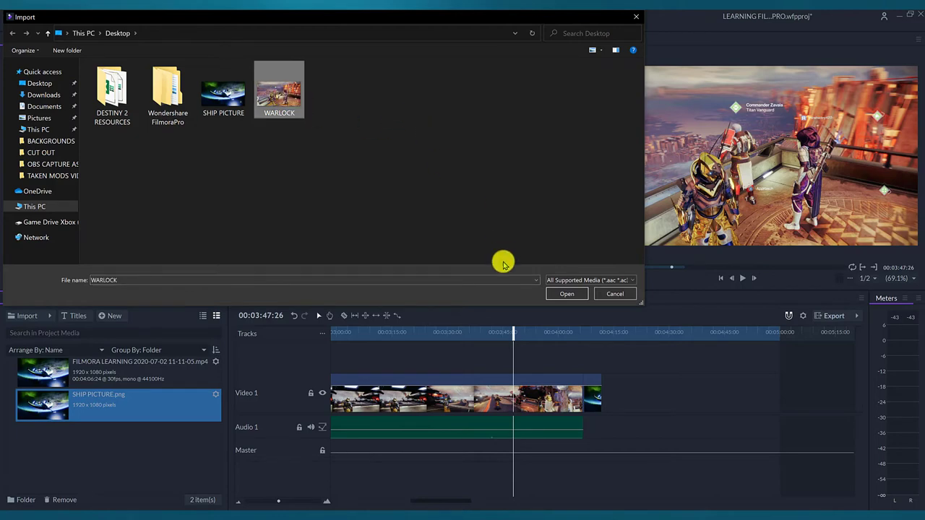
{"action": "left_click", "coordinate": [567, 293]}
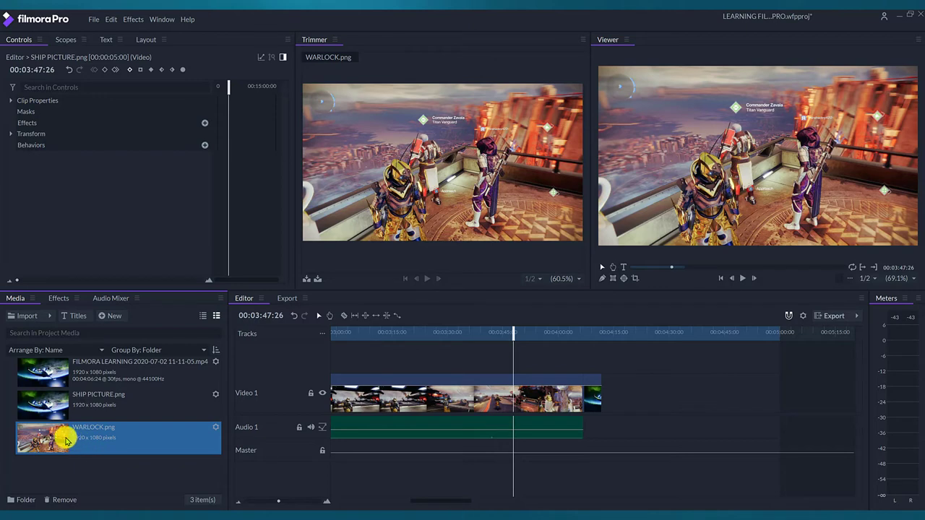
{"action": "mouse_move", "coordinate": [64, 442]}
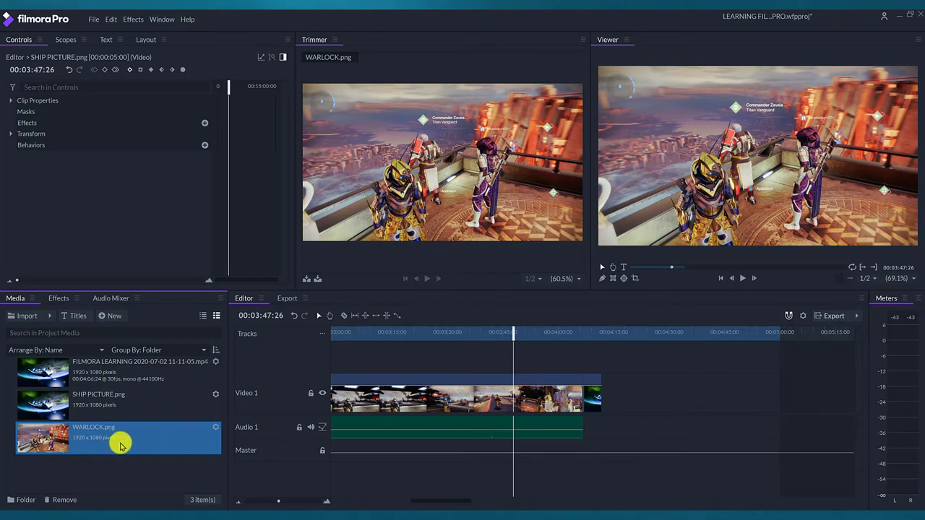
{"action": "mouse_move", "coordinate": [104, 447]}
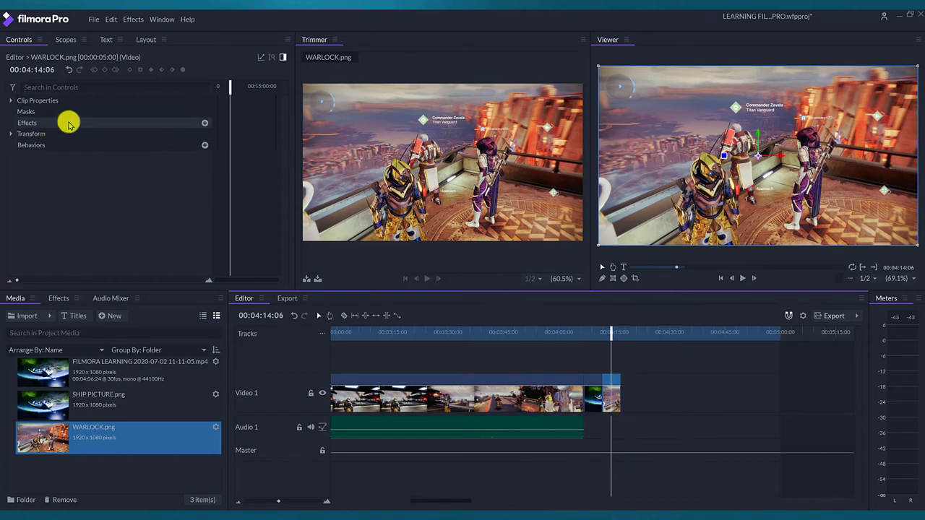
{"action": "mouse_move", "coordinate": [656, 408]}
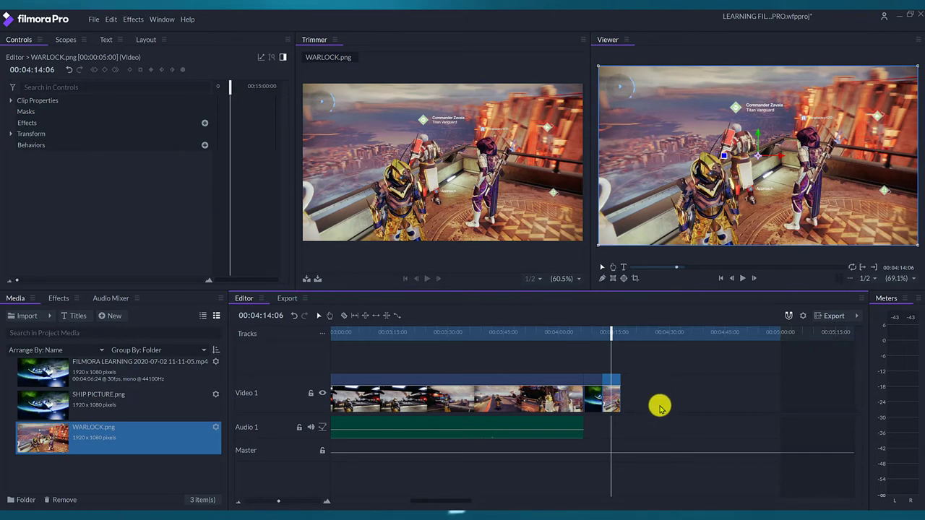
{"action": "mouse_move", "coordinate": [646, 402]}
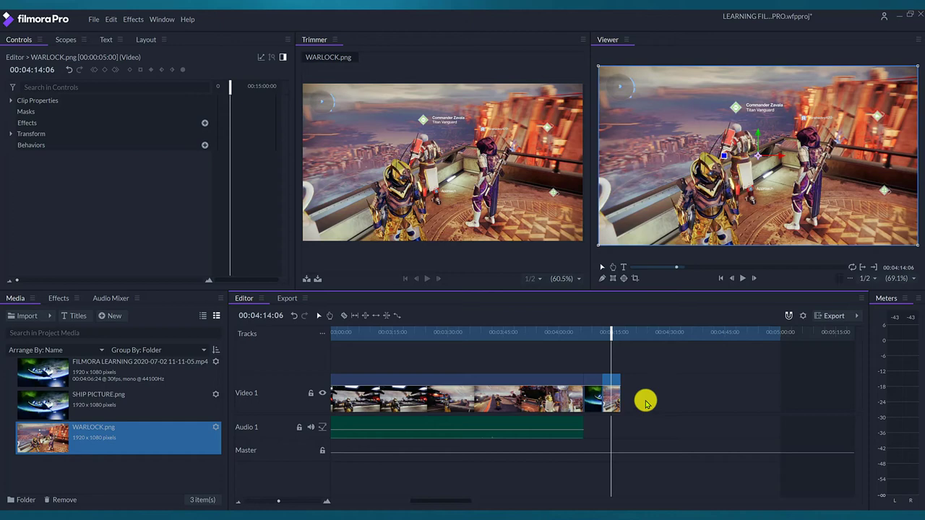
{"action": "mouse_move", "coordinate": [652, 399]}
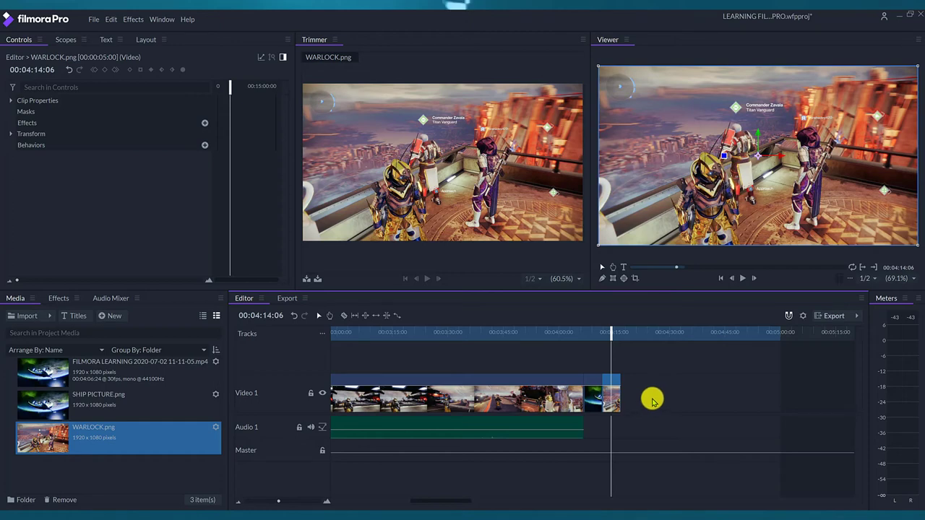